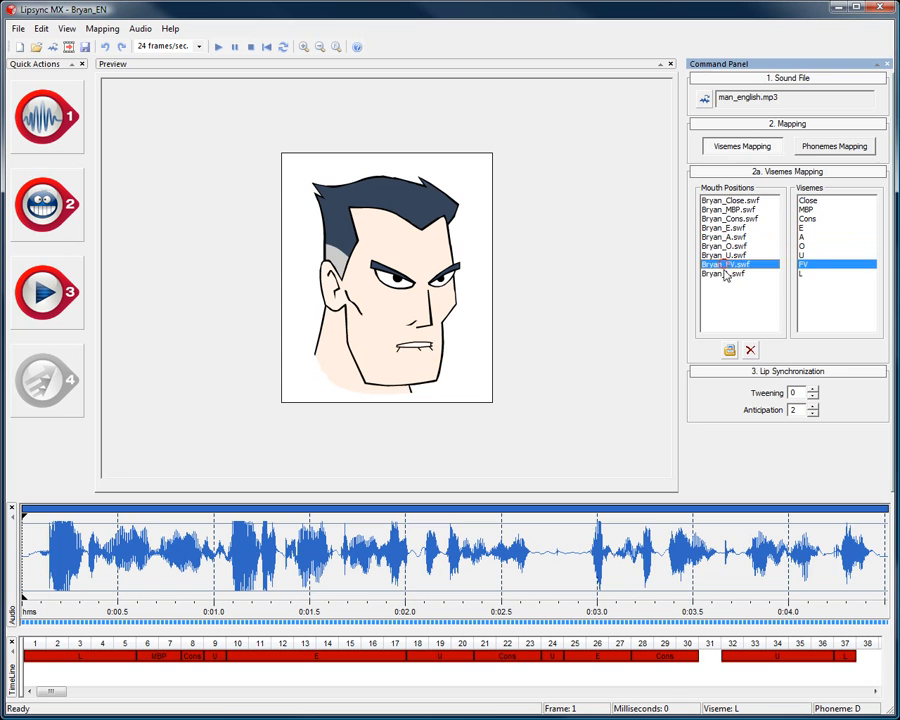
Select the Bryan_Close.swf mouth position and preview the lip sync to the last frame.
{"action": "left_click", "coordinate": [736, 200]}
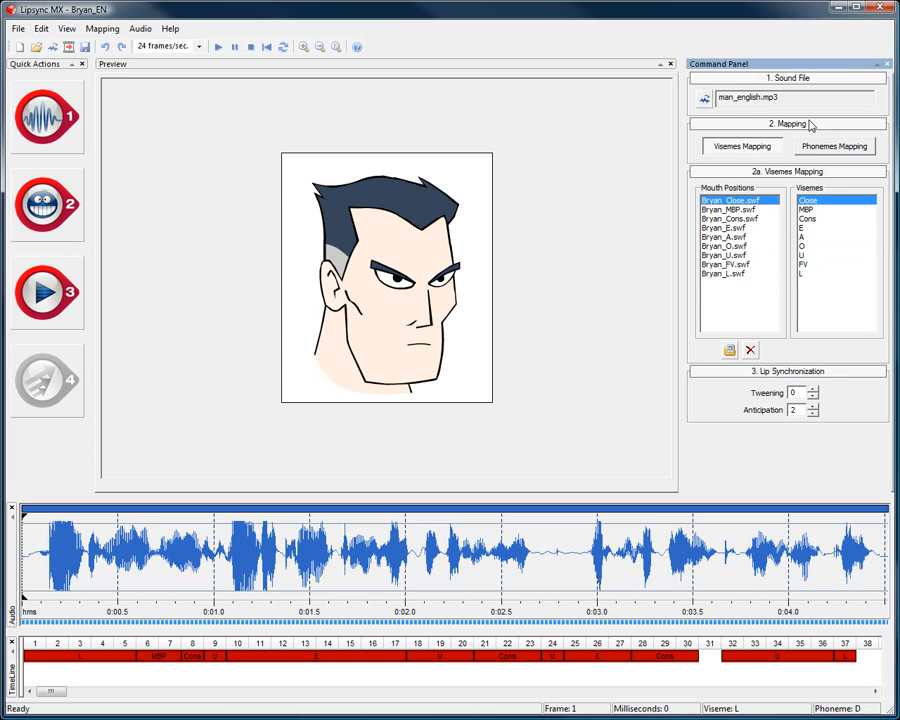
{"action": "mouse_move", "coordinate": [602, 188]}
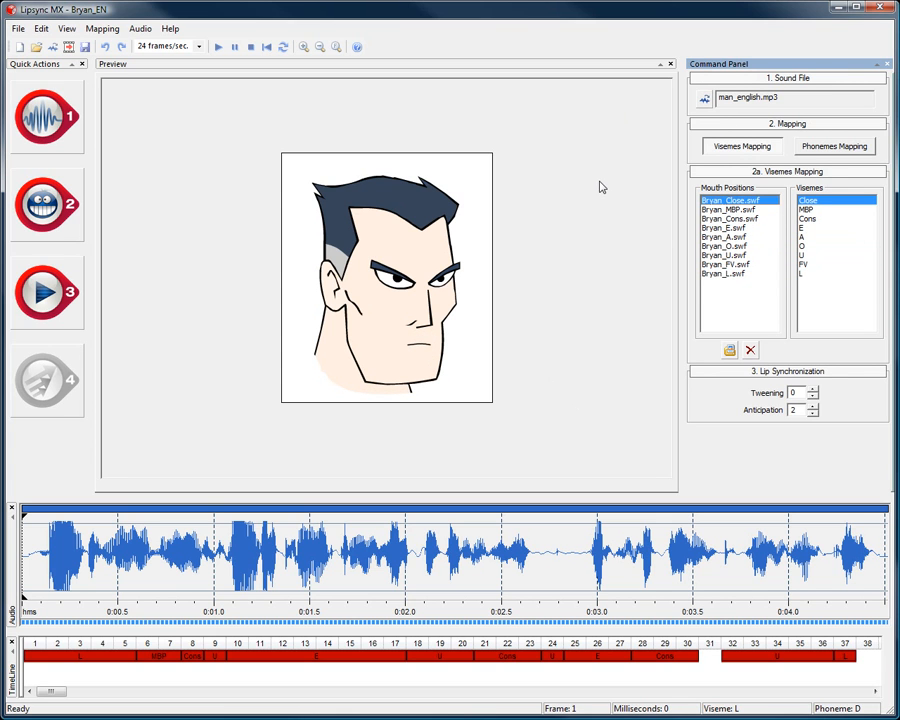
{"action": "mouse_move", "coordinate": [590, 170]}
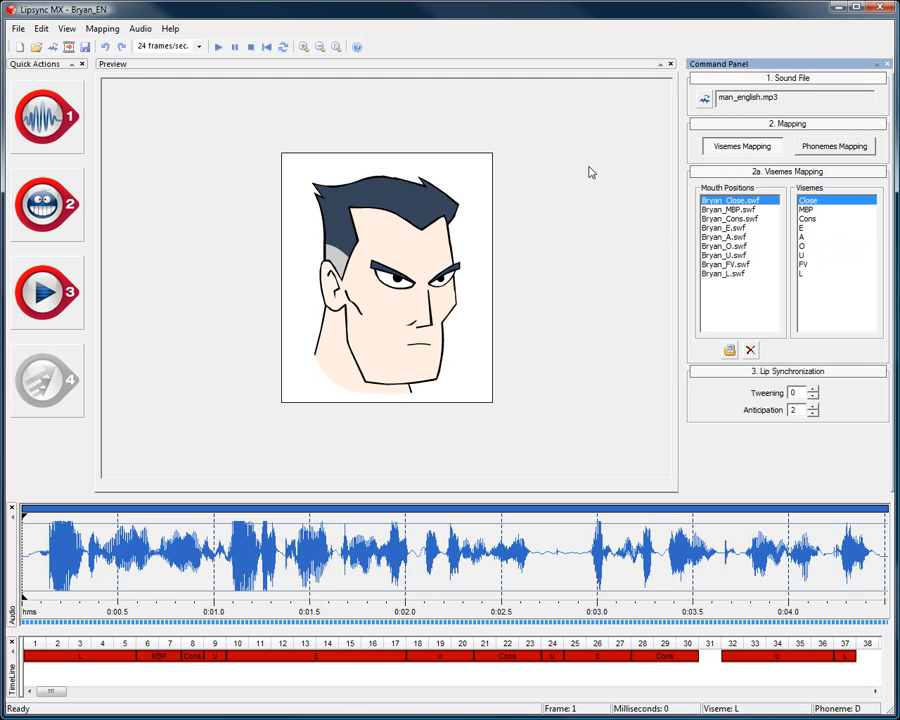
{"action": "mouse_move", "coordinate": [558, 184]}
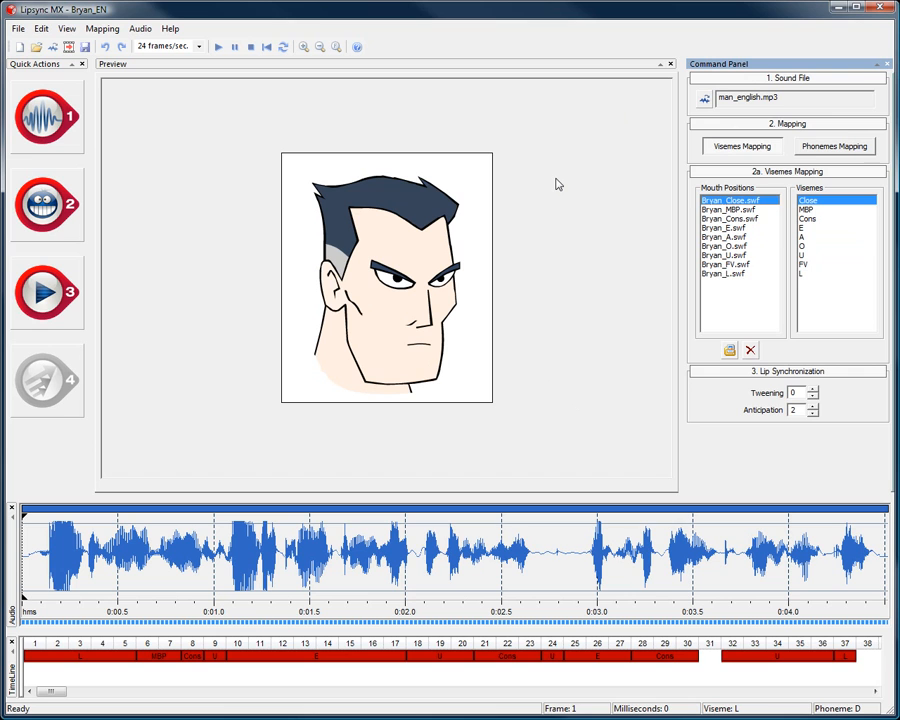
{"action": "mouse_move", "coordinate": [538, 164]}
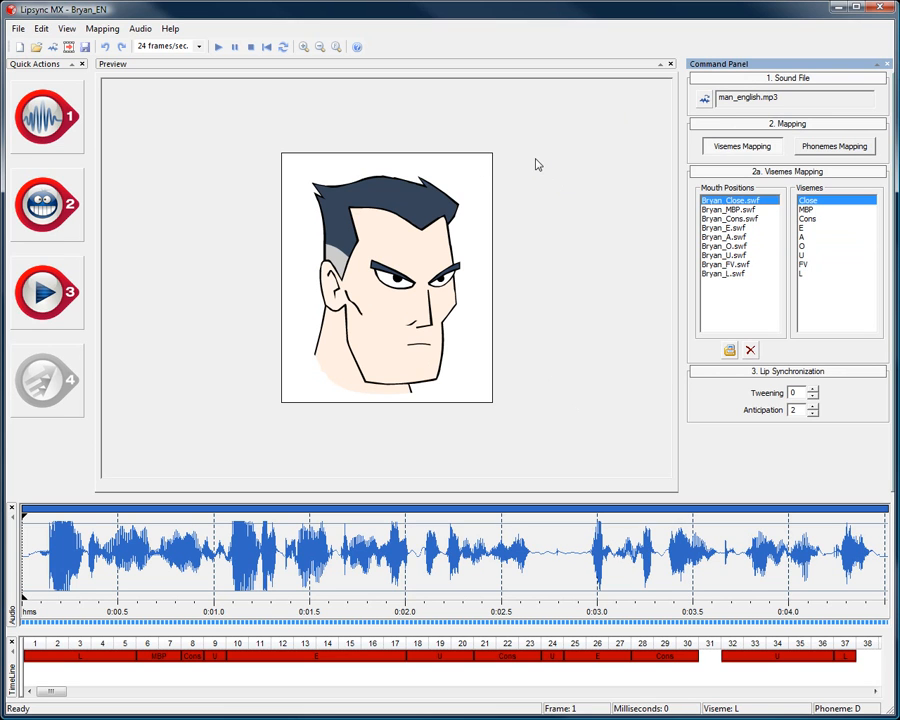
{"action": "mouse_move", "coordinate": [558, 392]}
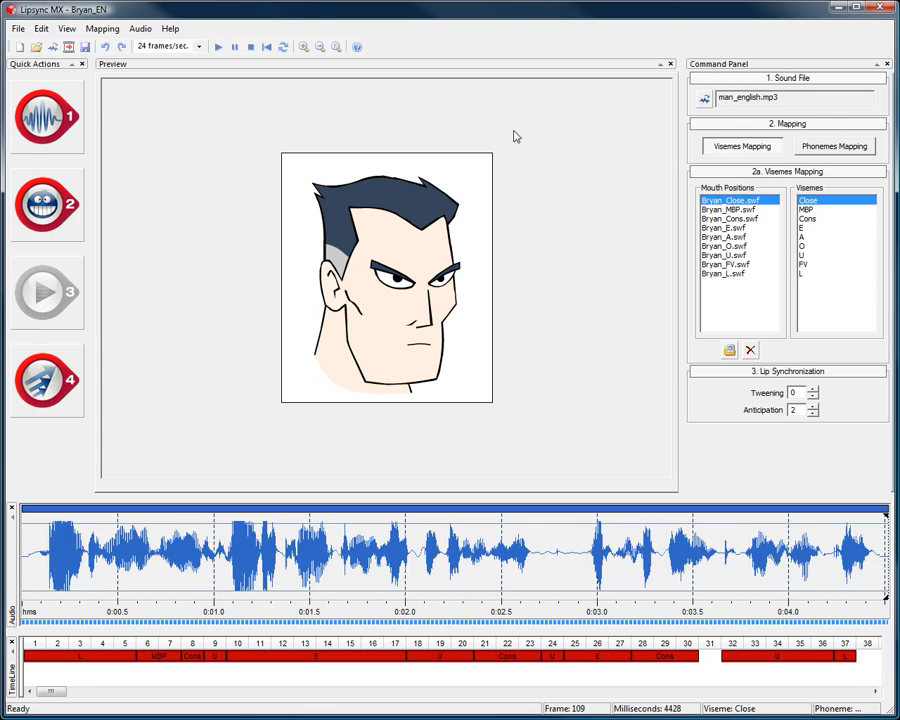
{"action": "mouse_move", "coordinate": [112, 108]}
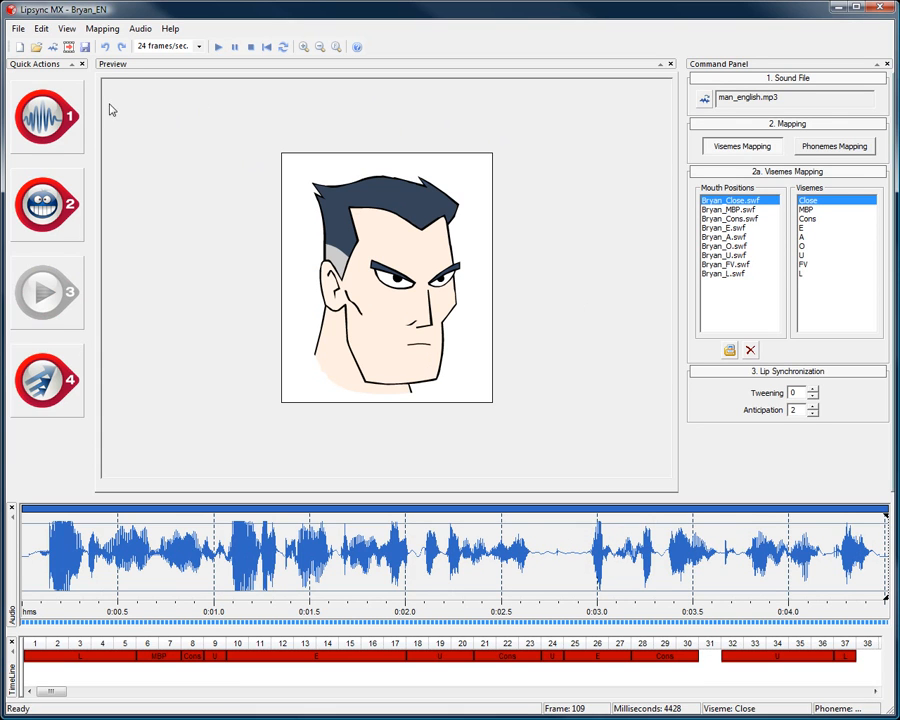
{"action": "mouse_move", "coordinate": [144, 122]}
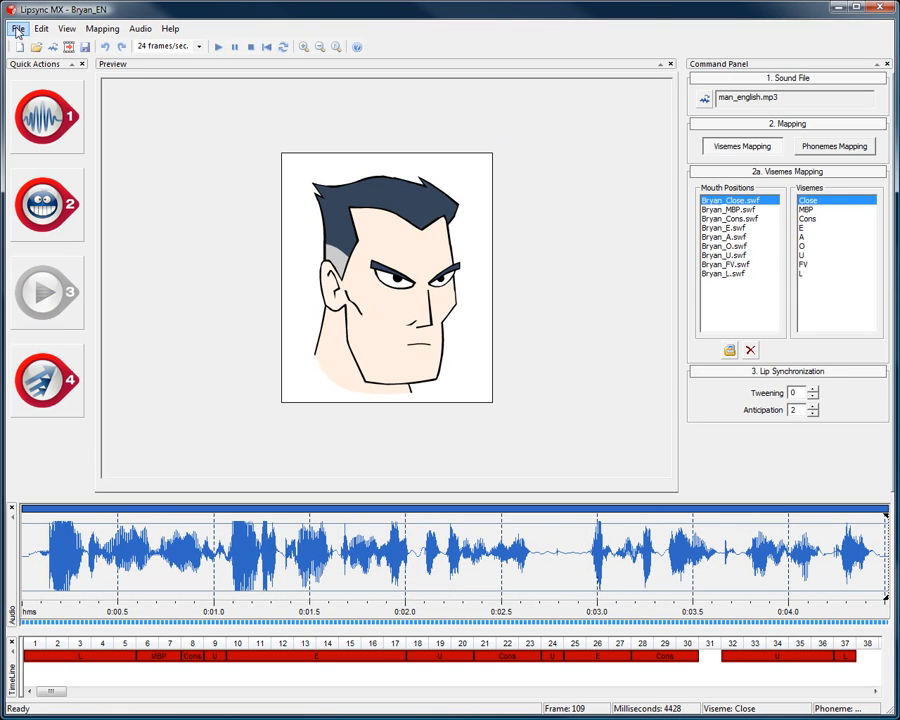
Publish the animation as an Adobe Flash Movie (*.swf) named 'animation' in the export folder.
{"action": "left_click", "coordinate": [16, 28]}
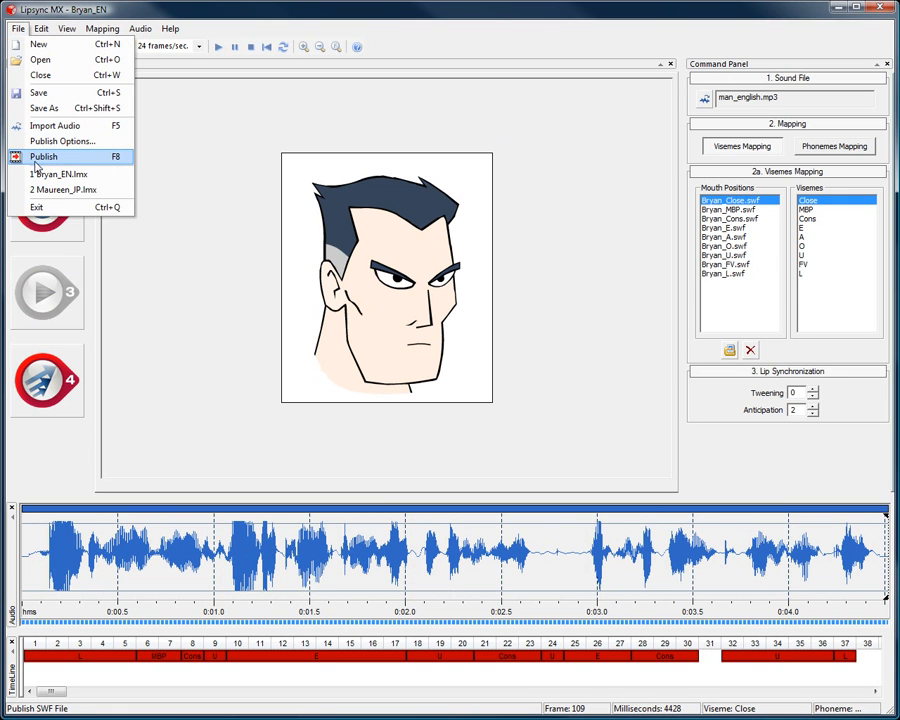
{"action": "left_click", "coordinate": [44, 156]}
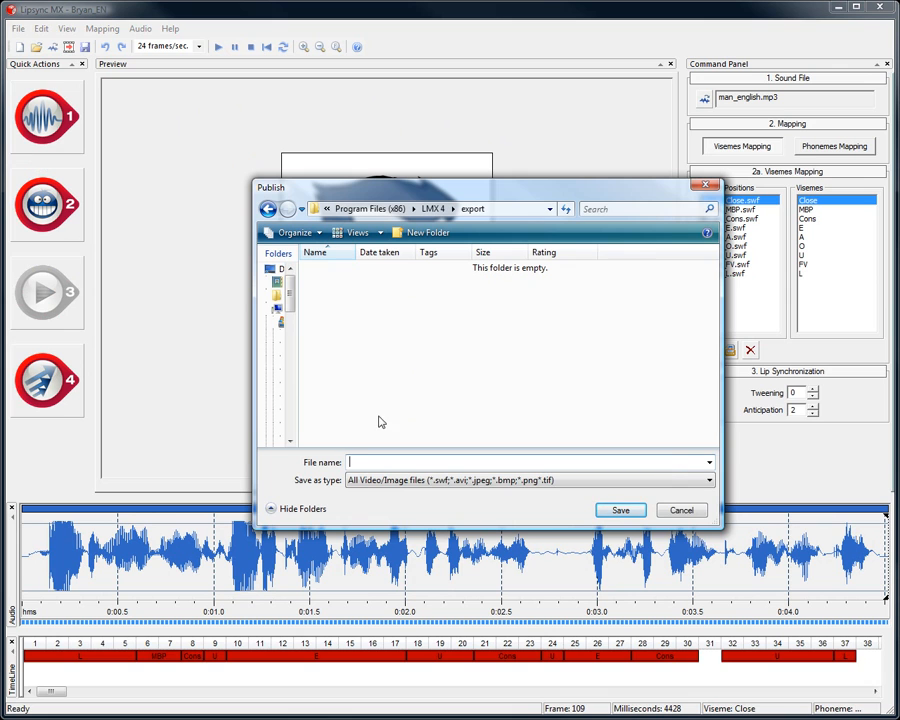
{"action": "left_click", "coordinate": [708, 480]}
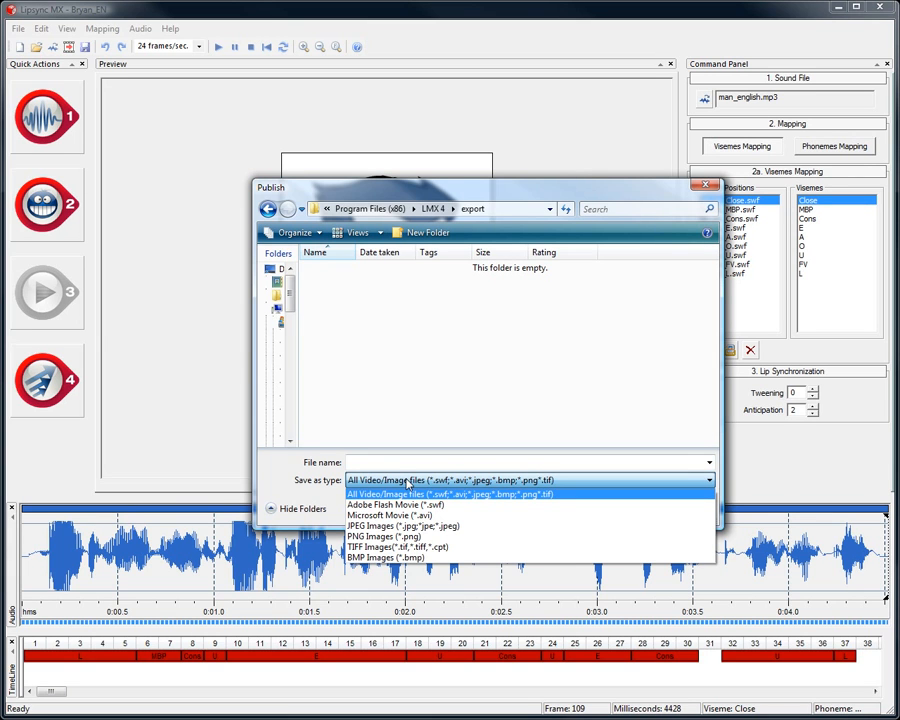
{"action": "mouse_move", "coordinate": [394, 504]}
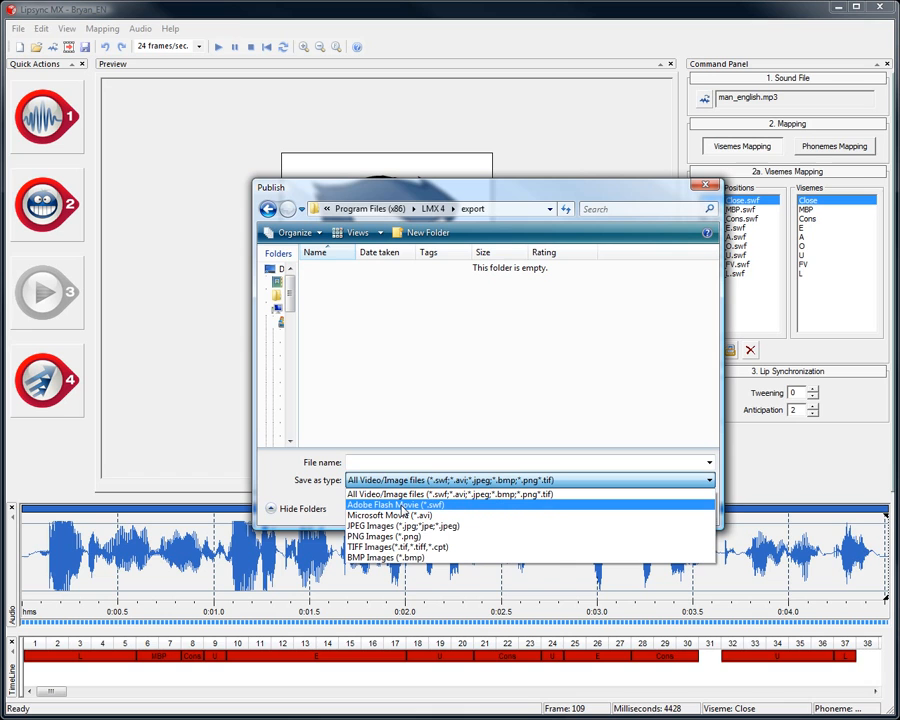
{"action": "left_click", "coordinate": [392, 504]}
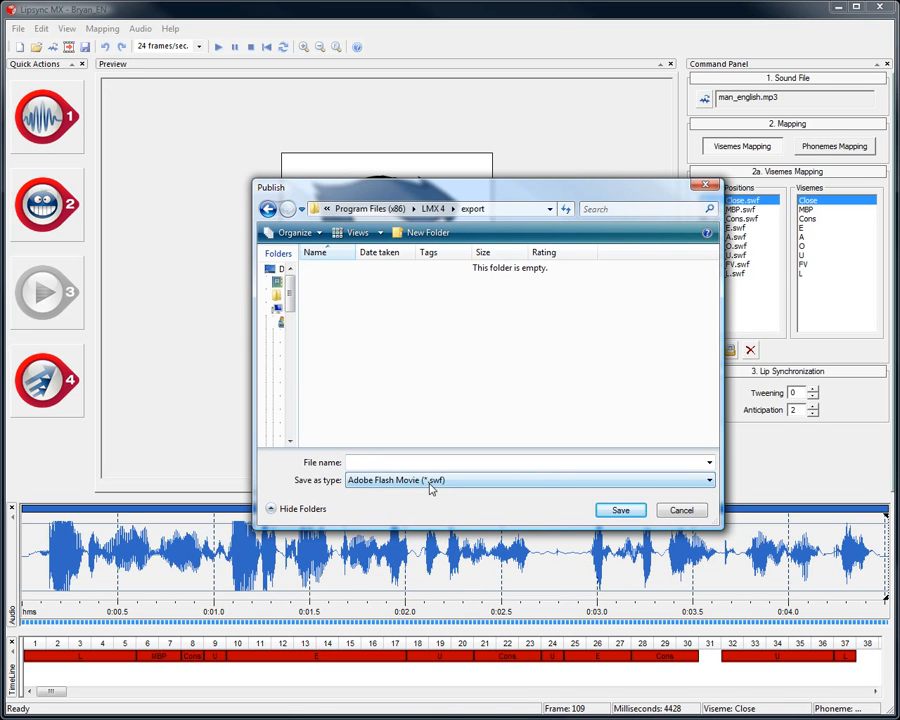
{"action": "mouse_move", "coordinate": [448, 492]}
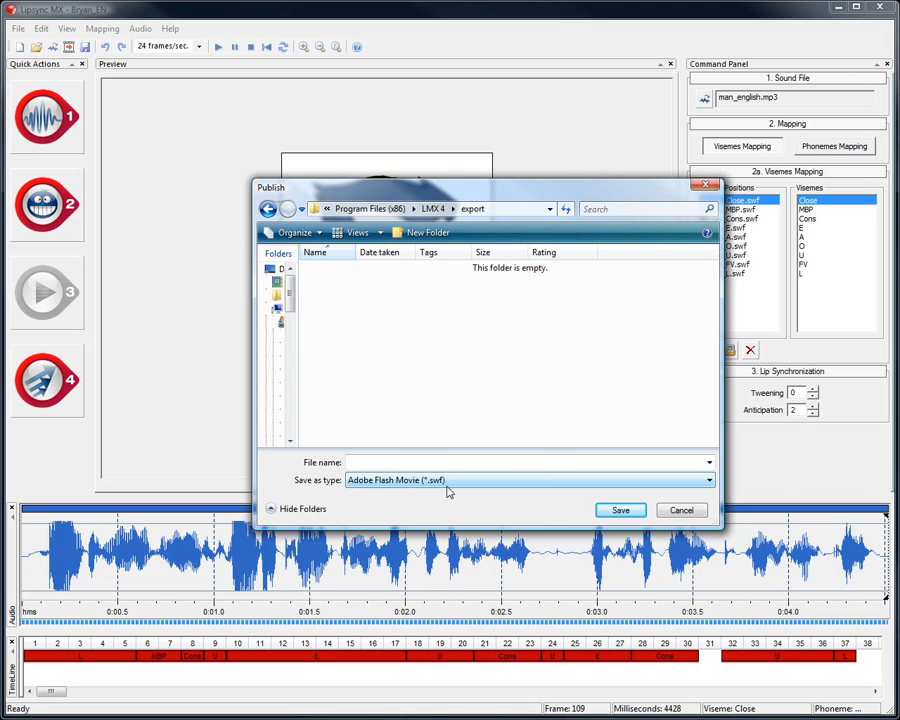
{"action": "mouse_move", "coordinate": [472, 506]}
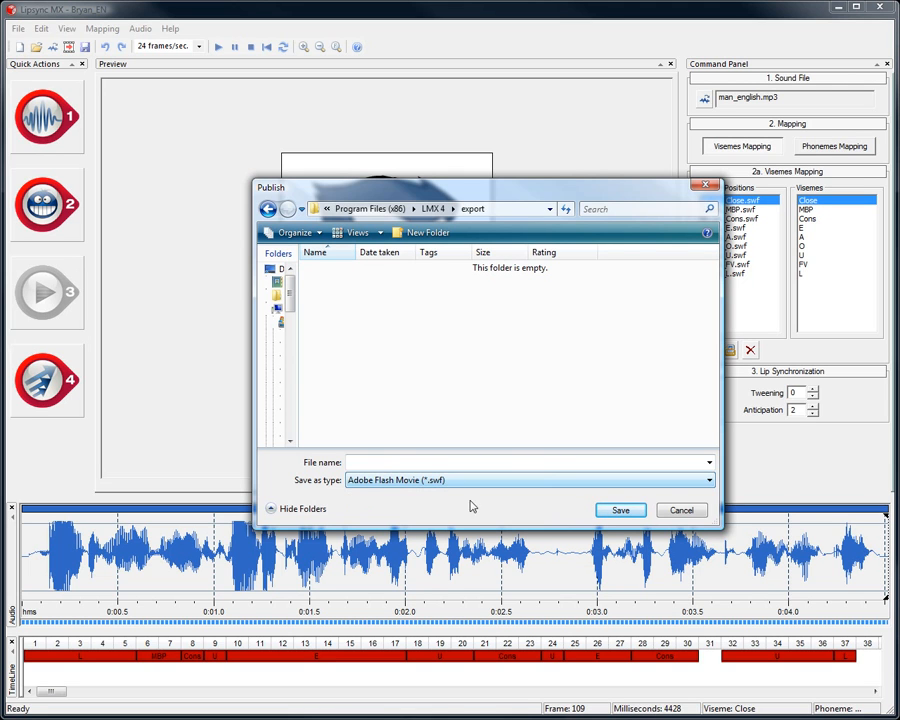
{"action": "type", "text": "animation"}
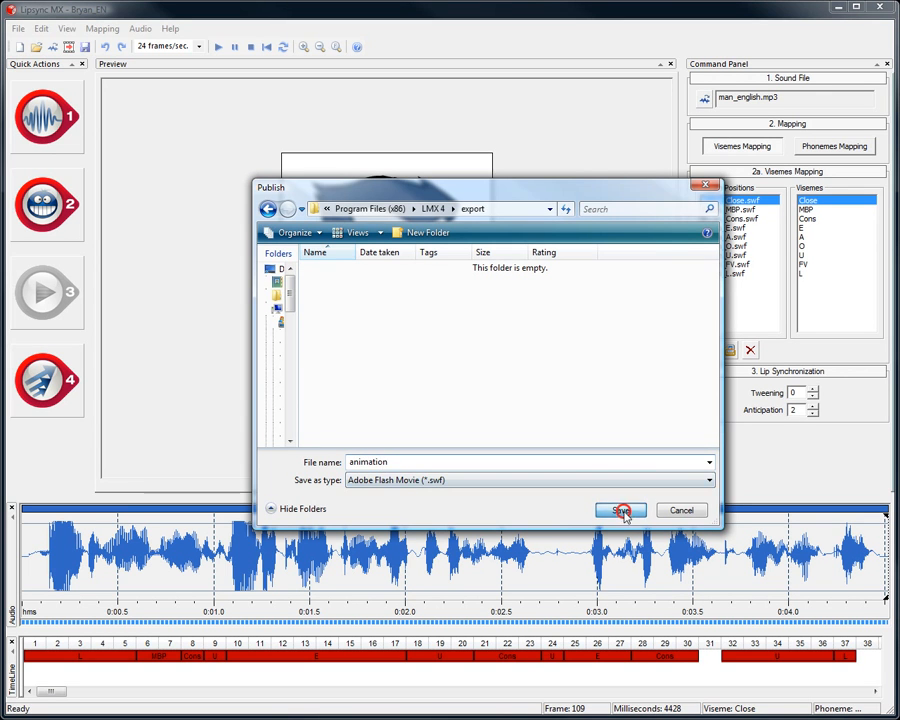
{"action": "left_click", "coordinate": [620, 510]}
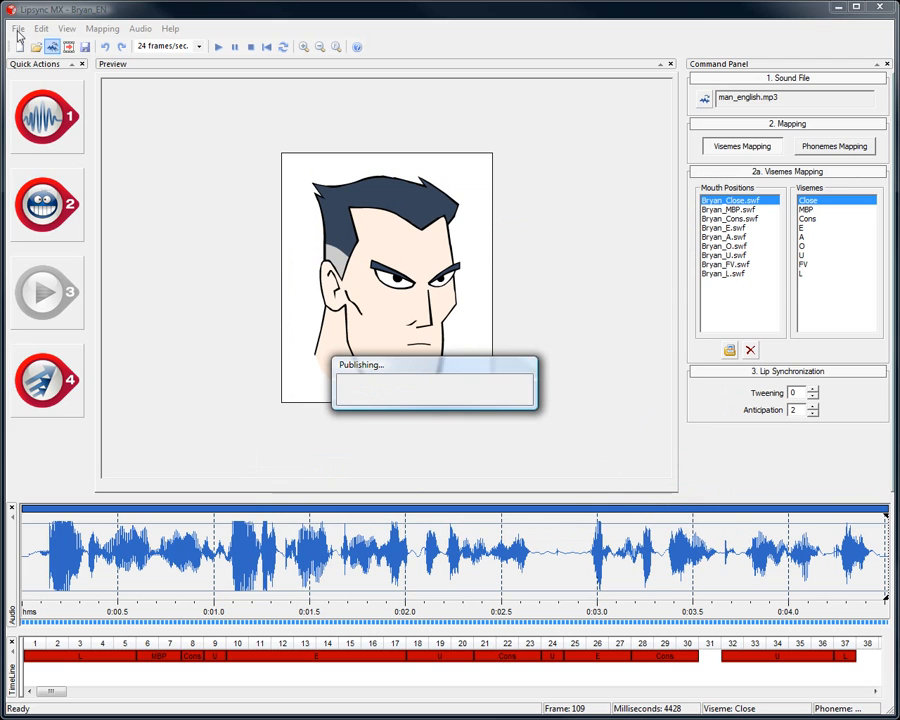
Publish again as a Microsoft Movie (*.avi) with the file name 'movie'.
{"action": "left_click", "coordinate": [16, 28]}
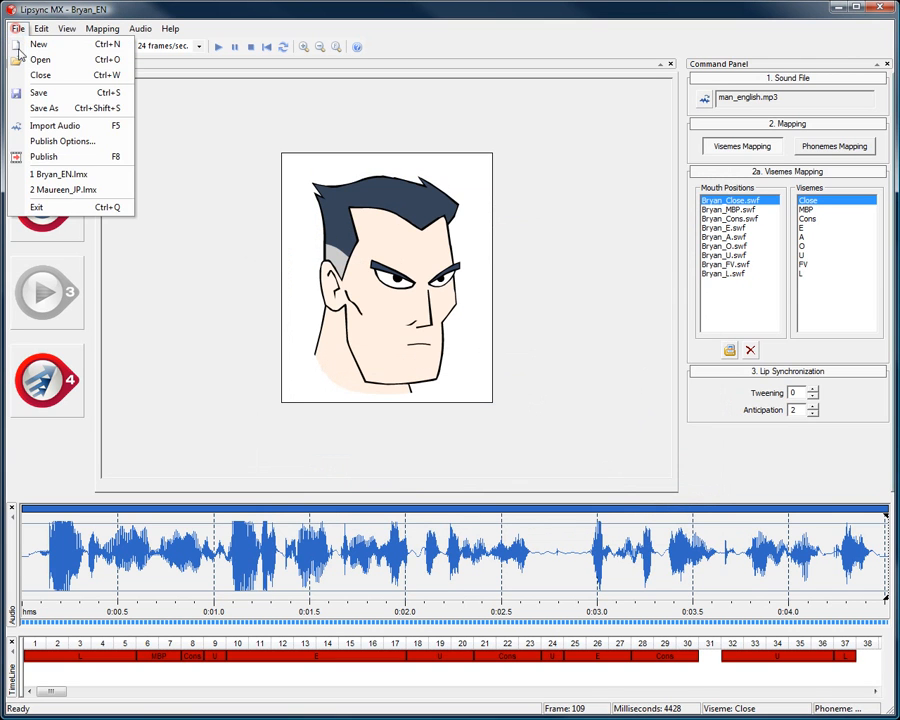
{"action": "left_click", "coordinate": [44, 156]}
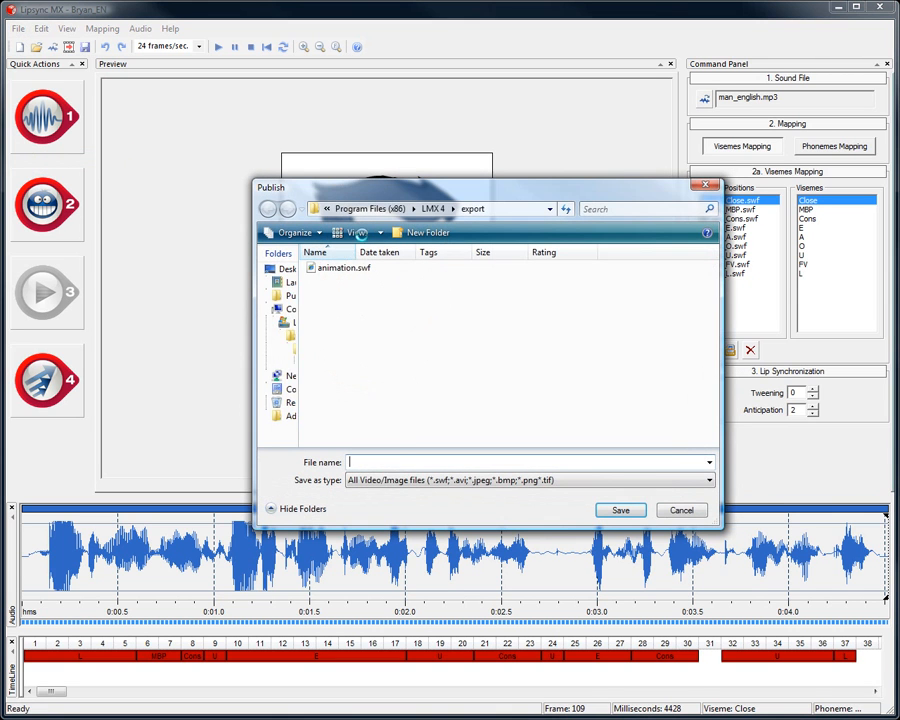
{"action": "left_click", "coordinate": [708, 480]}
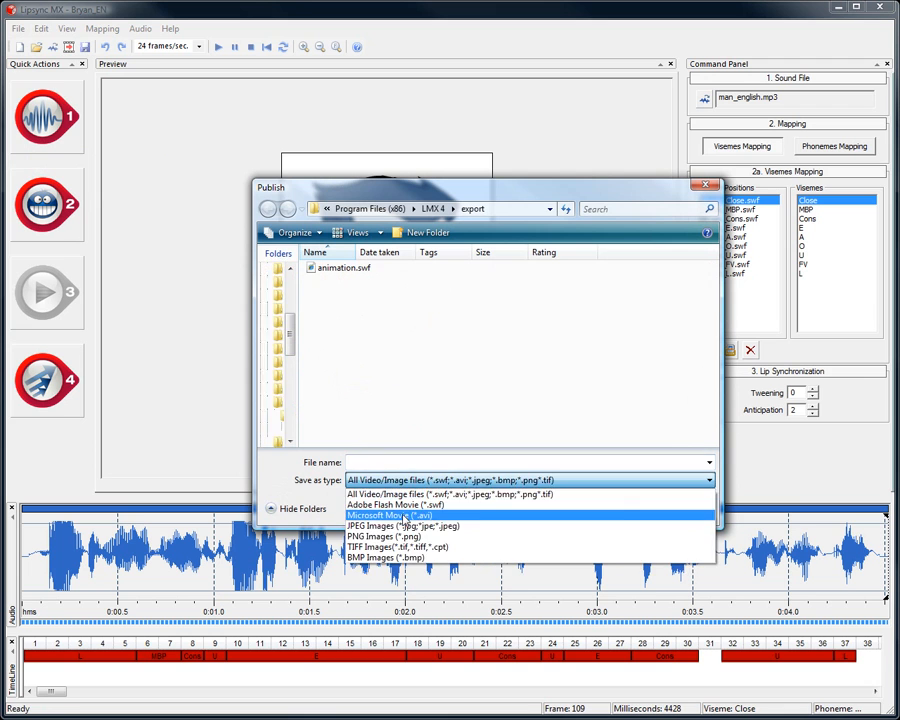
{"action": "left_click", "coordinate": [390, 516]}
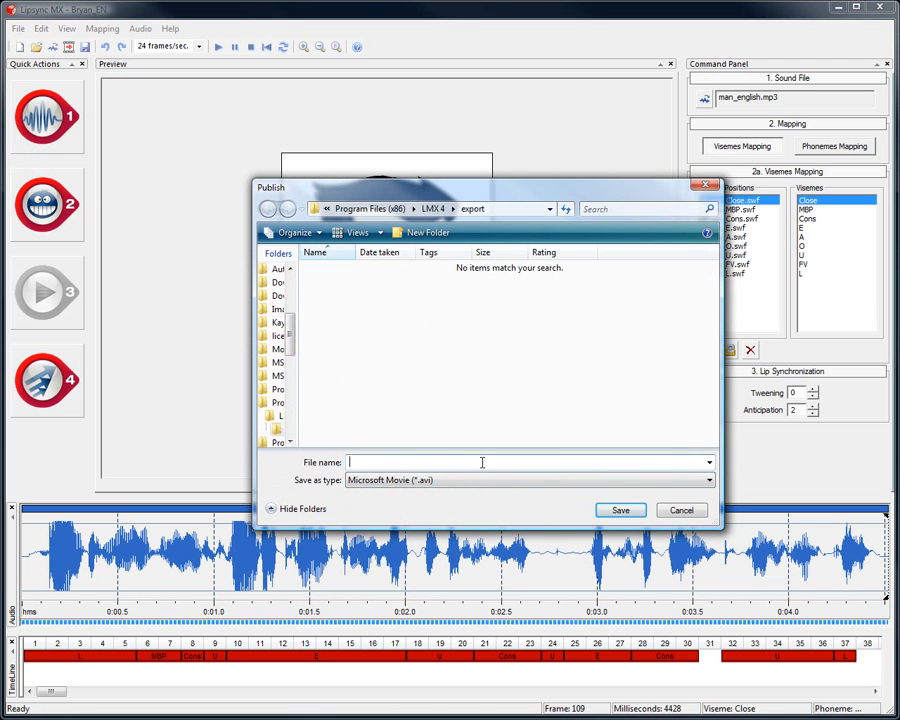
{"action": "type", "text": "movie"}
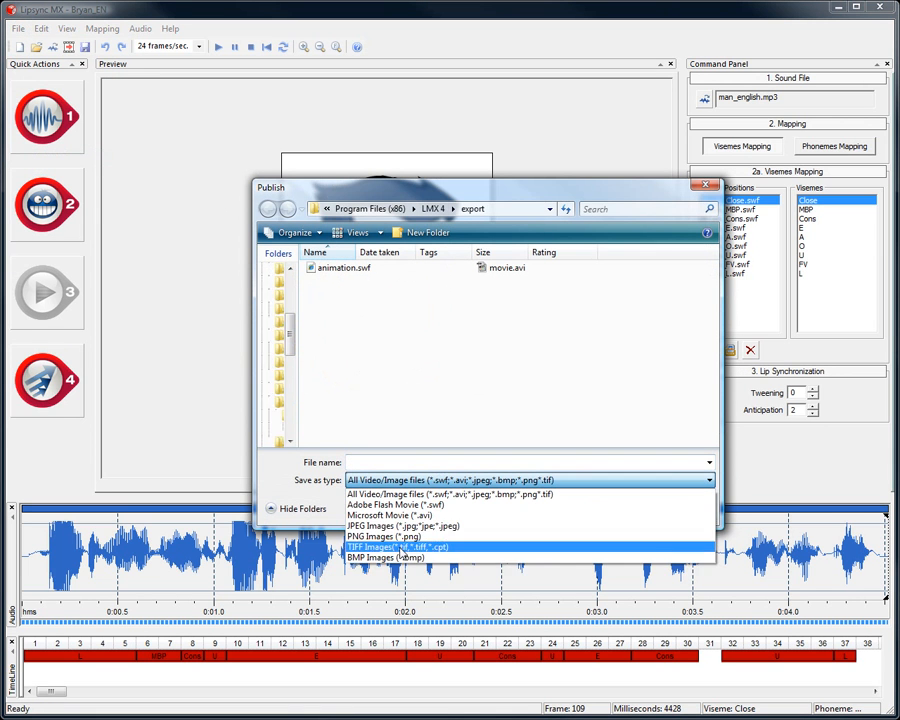
Save a PNG Images (*.png) sequence named 'images-seq-' into the export folder.
{"action": "left_click", "coordinate": [388, 536]}
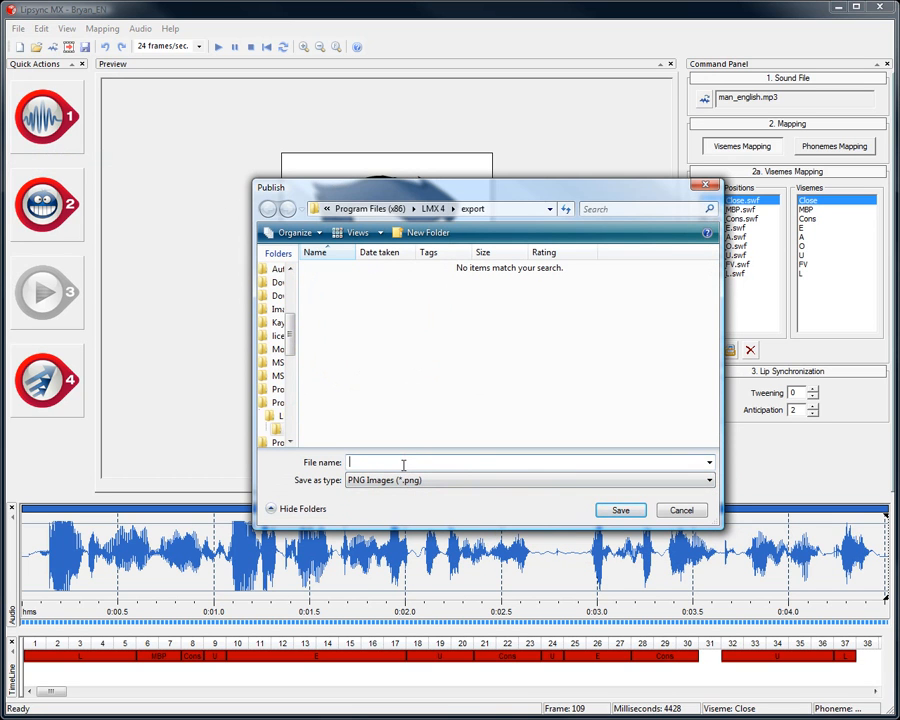
{"action": "type", "text": "images-se"}
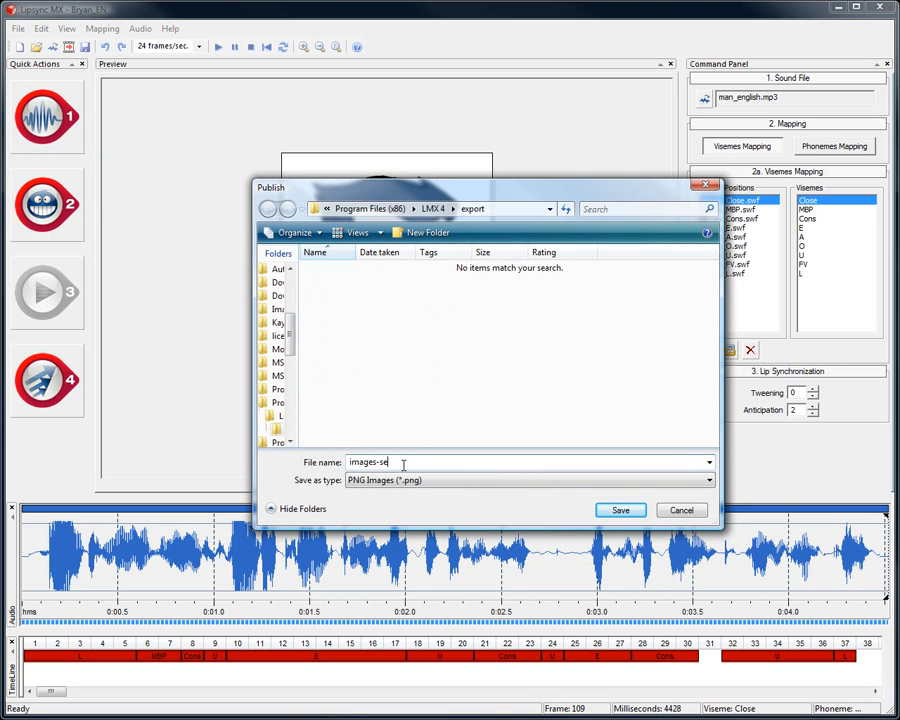
{"action": "type", "text": "q-"}
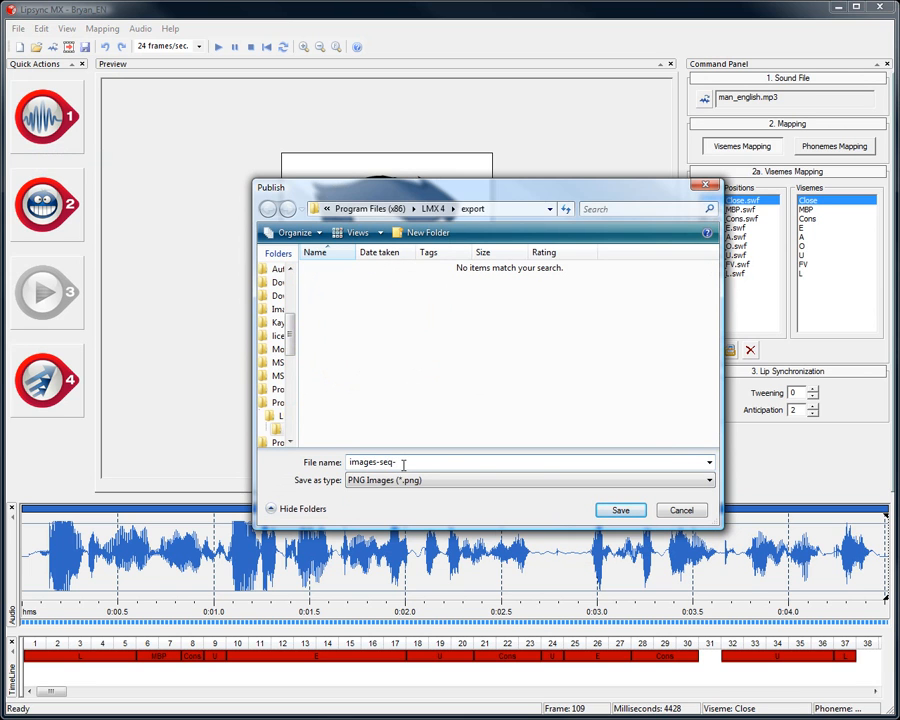
{"action": "left_click", "coordinate": [620, 510]}
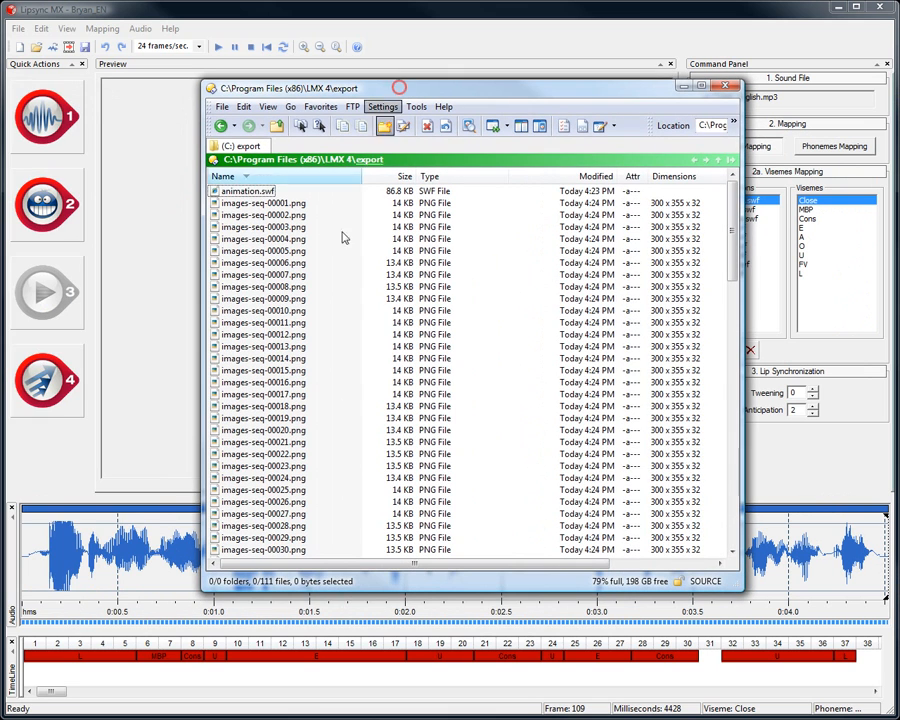
{"action": "left_click", "coordinate": [244, 192]}
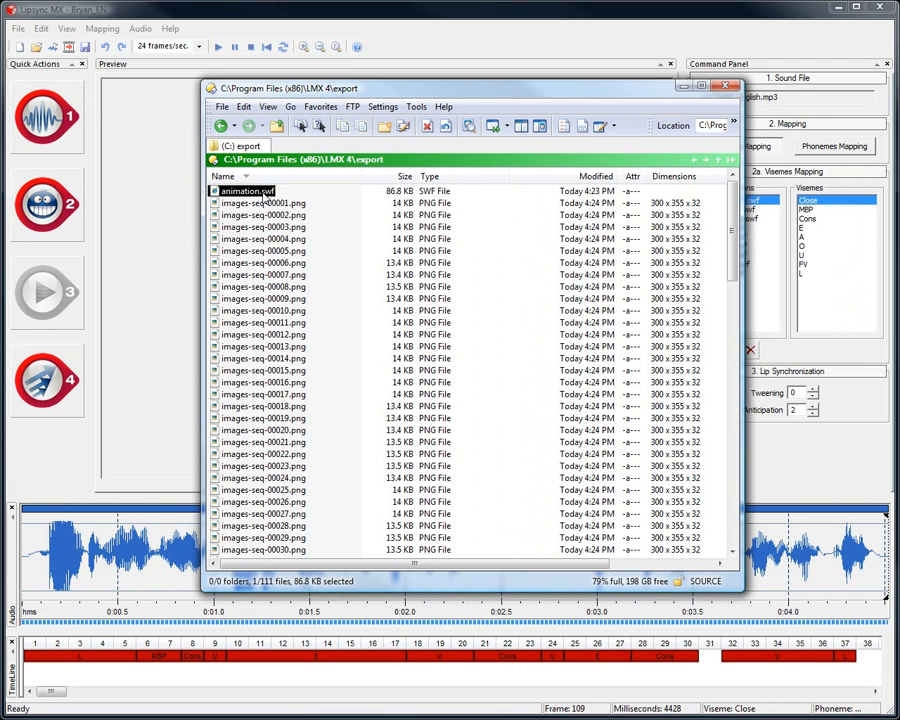
{"action": "left_click", "coordinate": [330, 220]}
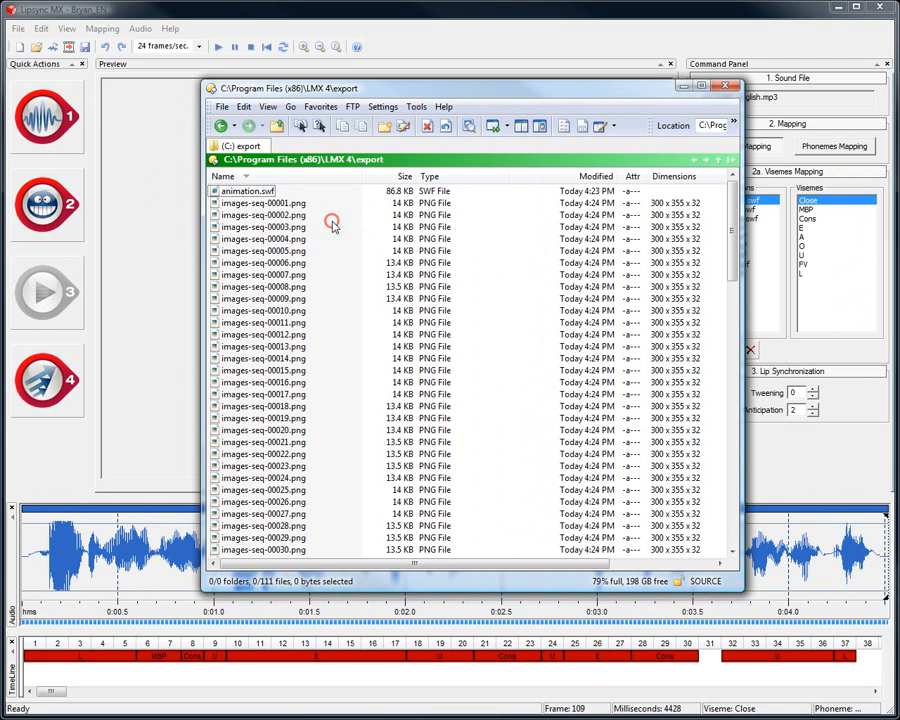
{"action": "mouse_move", "coordinate": [328, 228]}
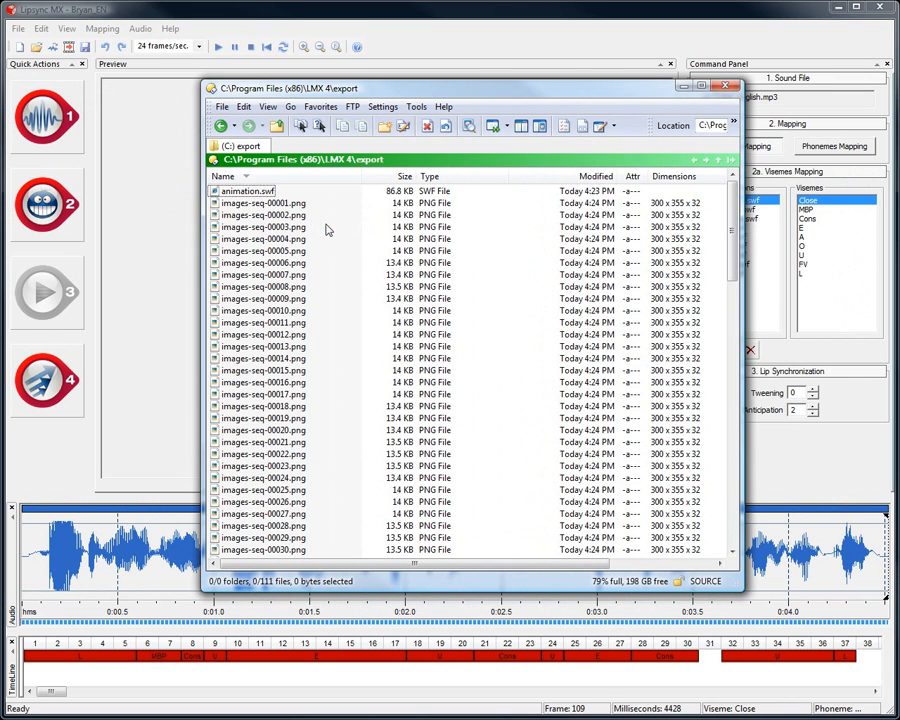
{"action": "scroll", "scroll_direction": "down", "scroll_amount": 3}
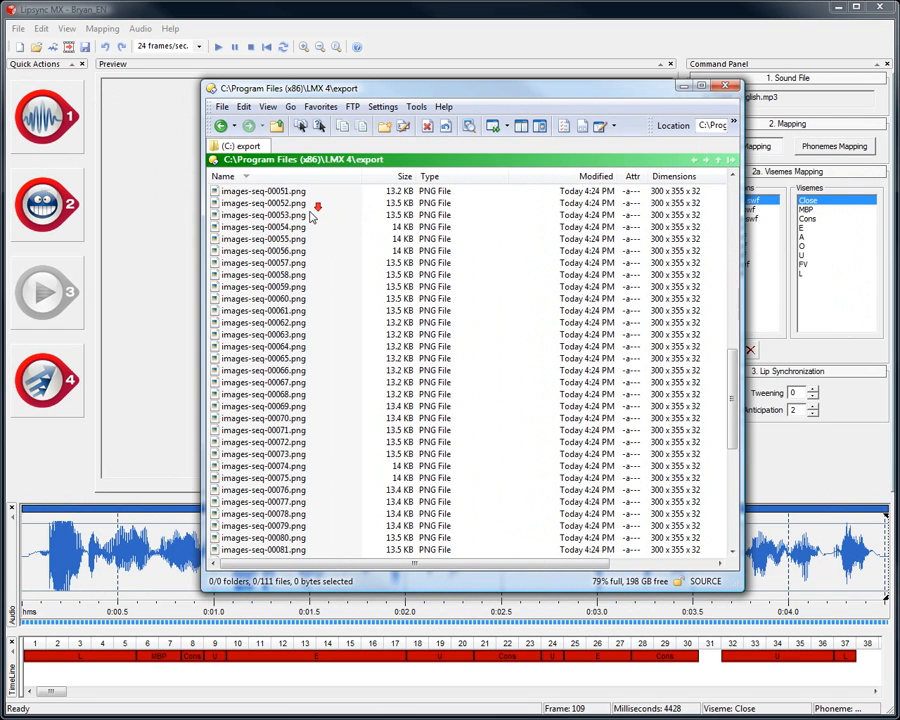
{"action": "scroll", "scroll_direction": "down", "scroll_amount": 3}
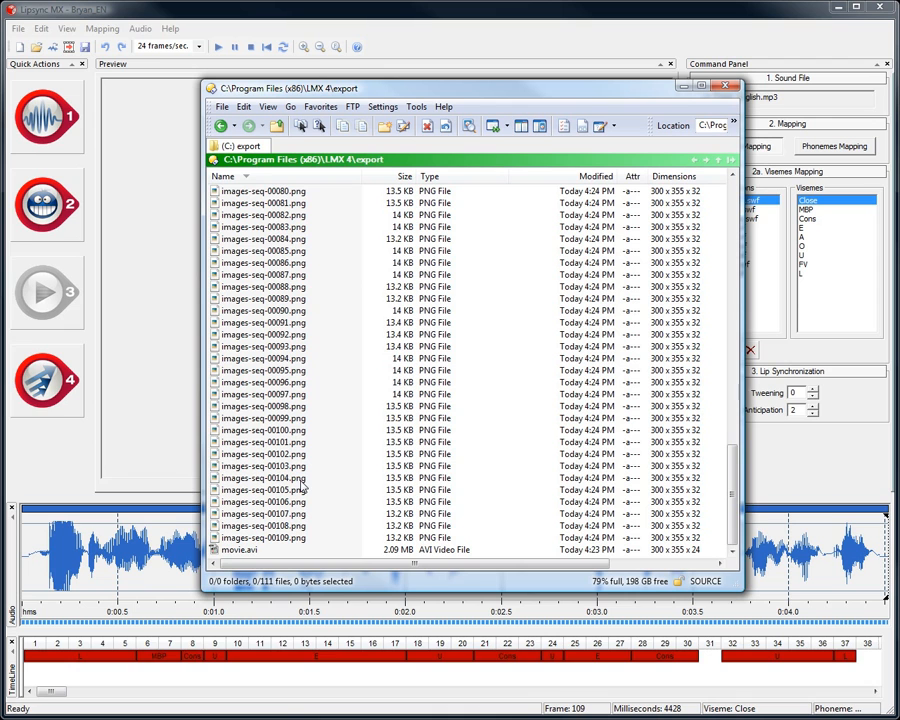
{"action": "mouse_move", "coordinate": [240, 550]}
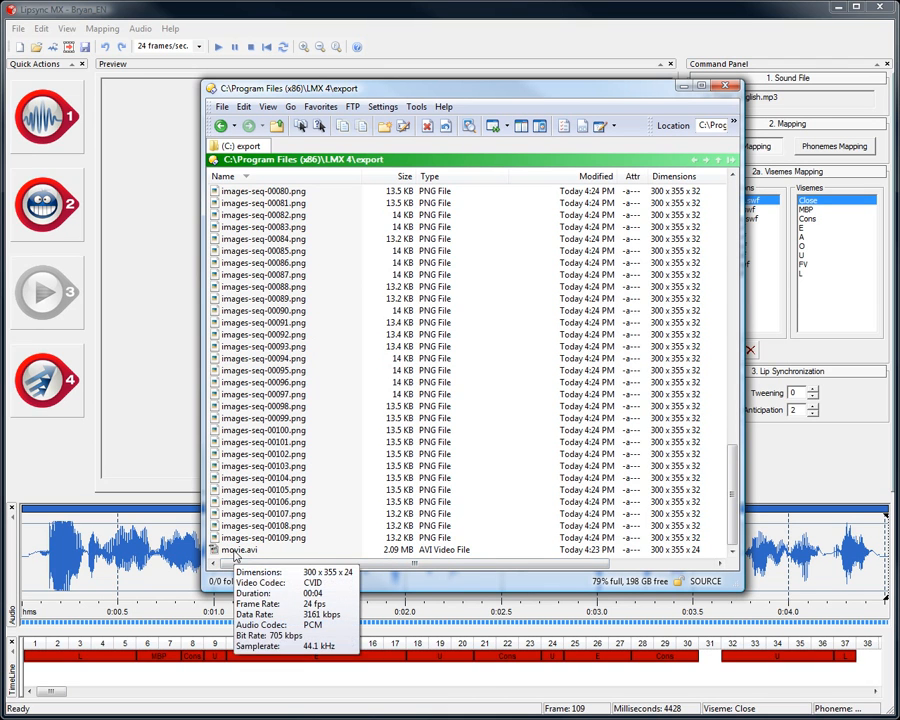
{"action": "mouse_move", "coordinate": [378, 480]}
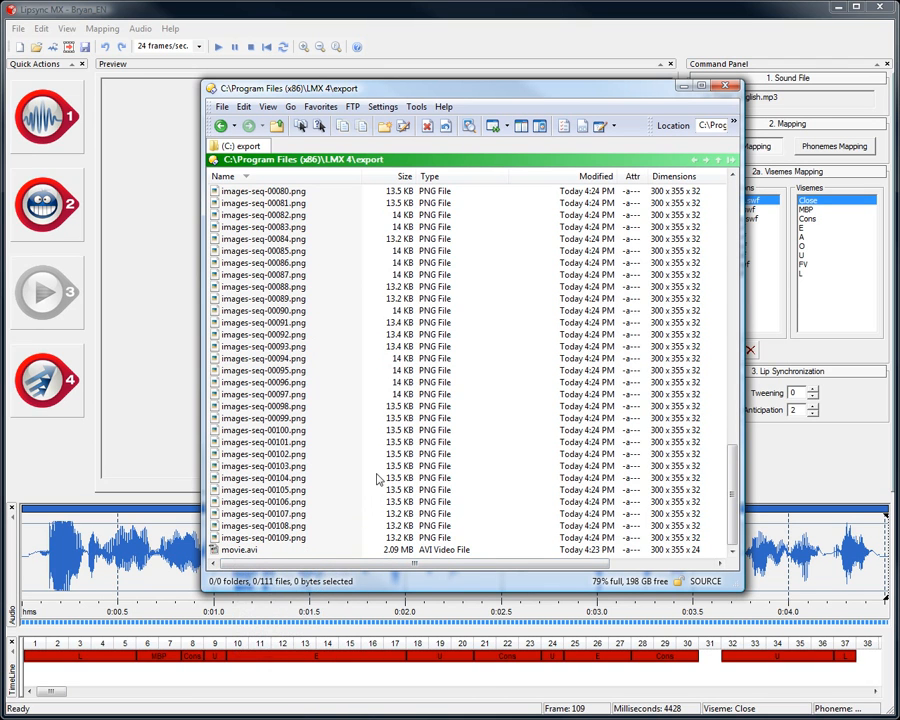
{"action": "scroll", "scroll_direction": "up", "scroll_amount": 3}
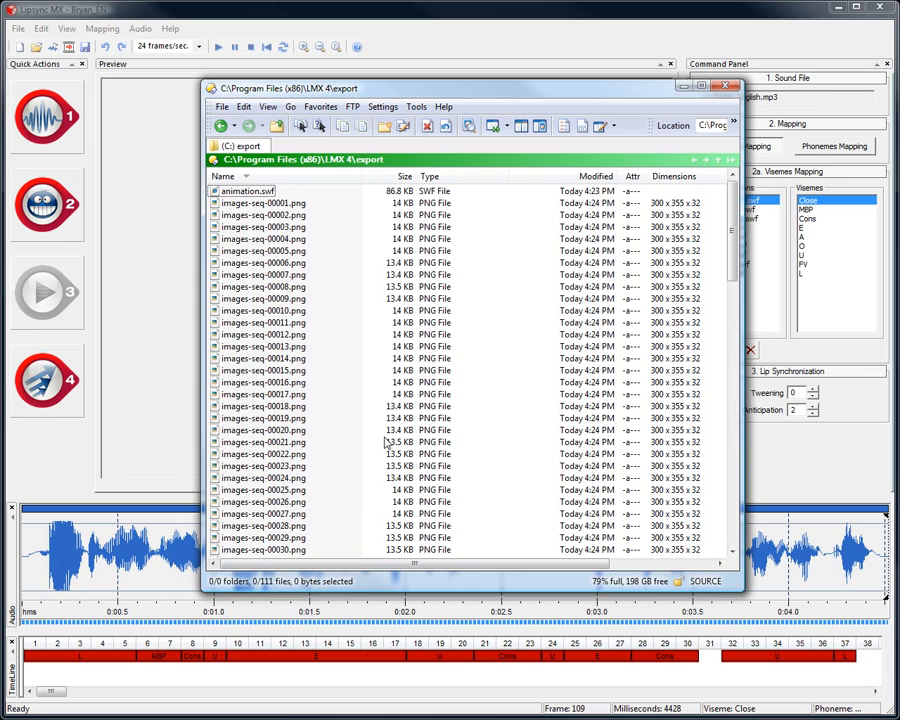